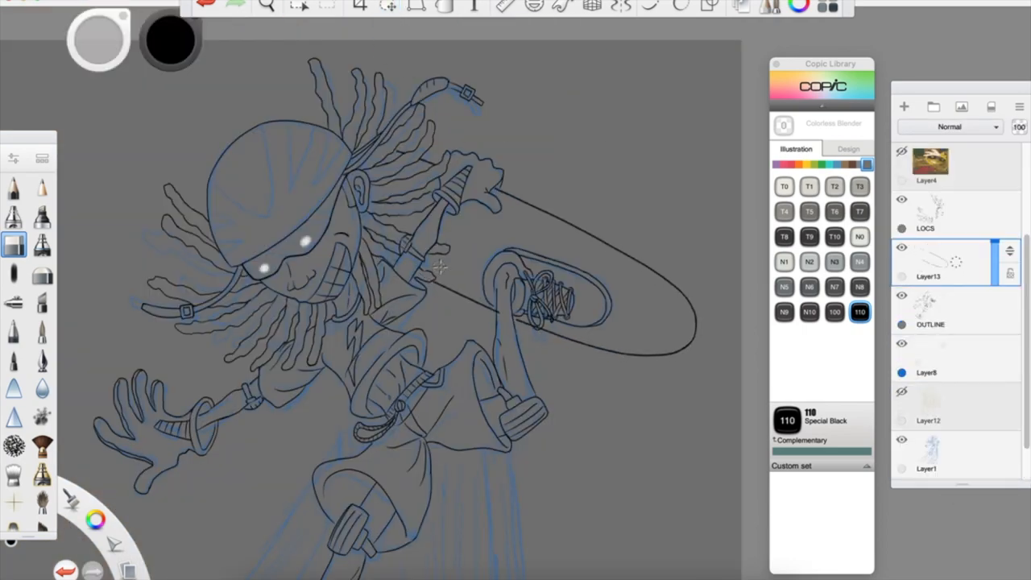
Step: Create a layer named 'pip' beneath OUTLINE for inking the skateboard's underside
left_click(265, 6)
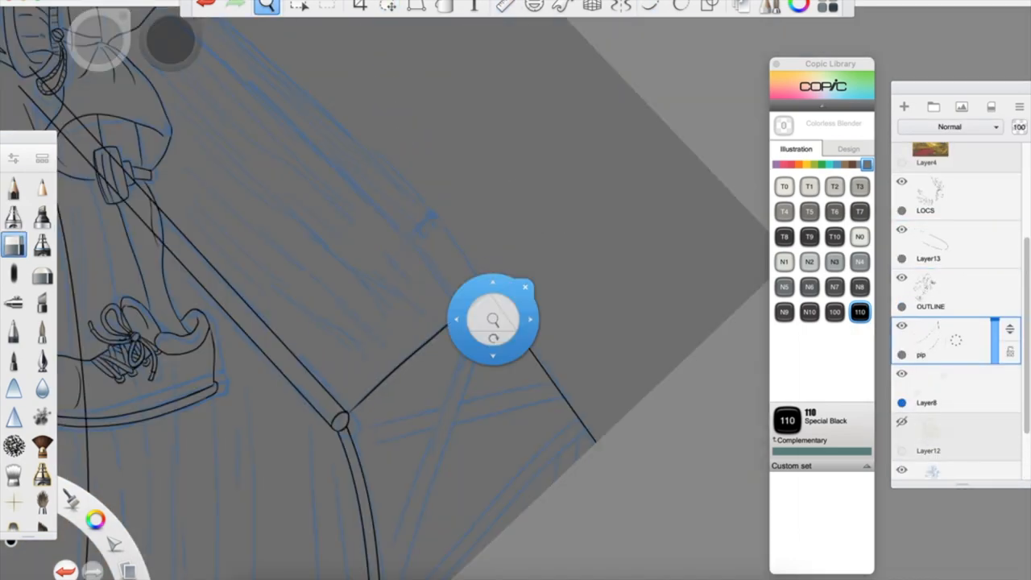